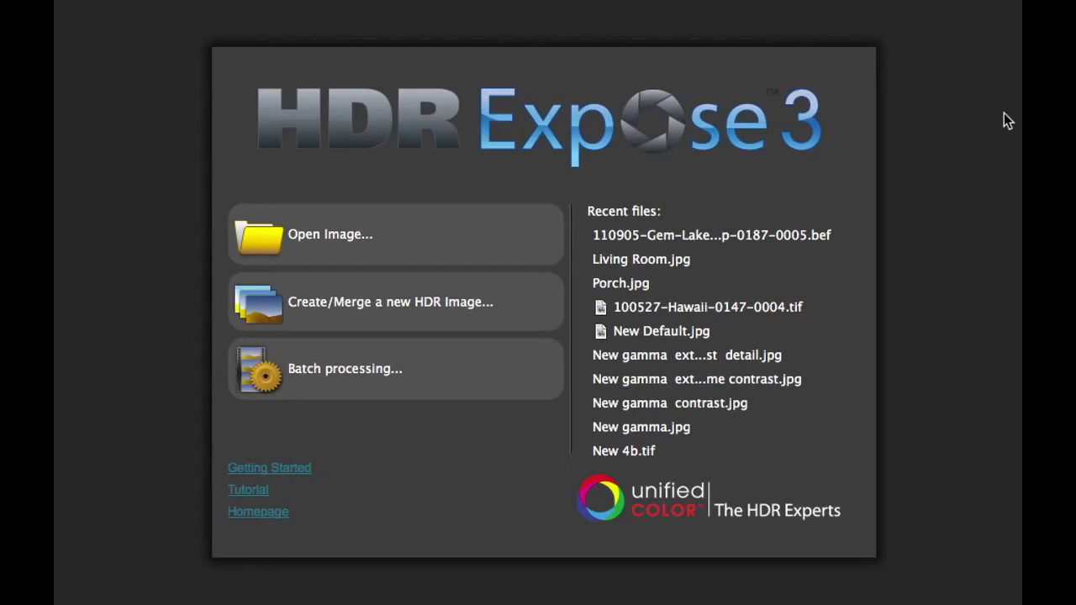
mouse_move(938, 418)
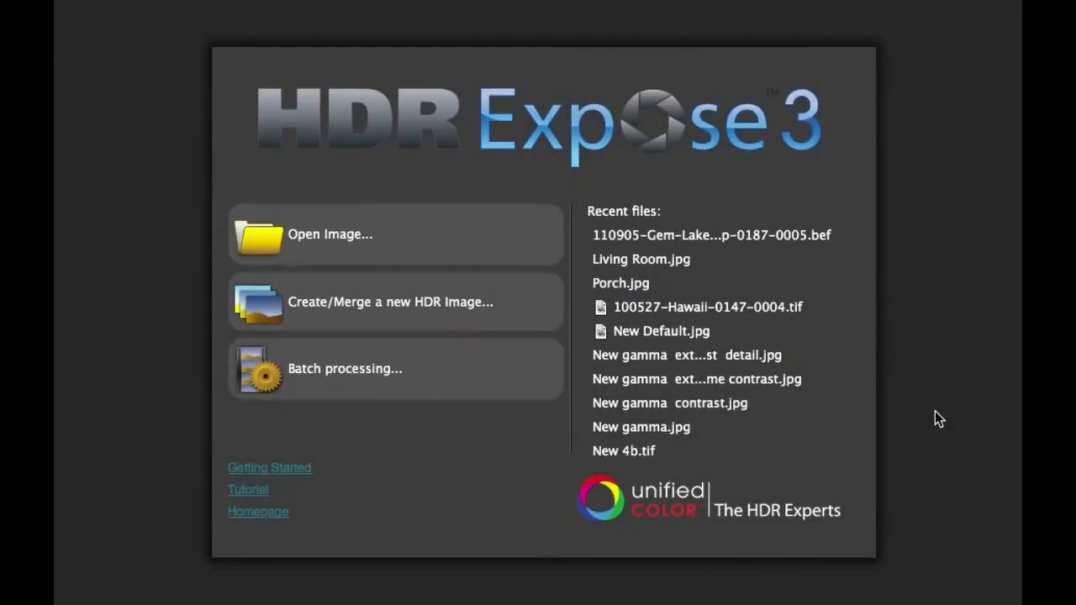
mouse_move(908, 418)
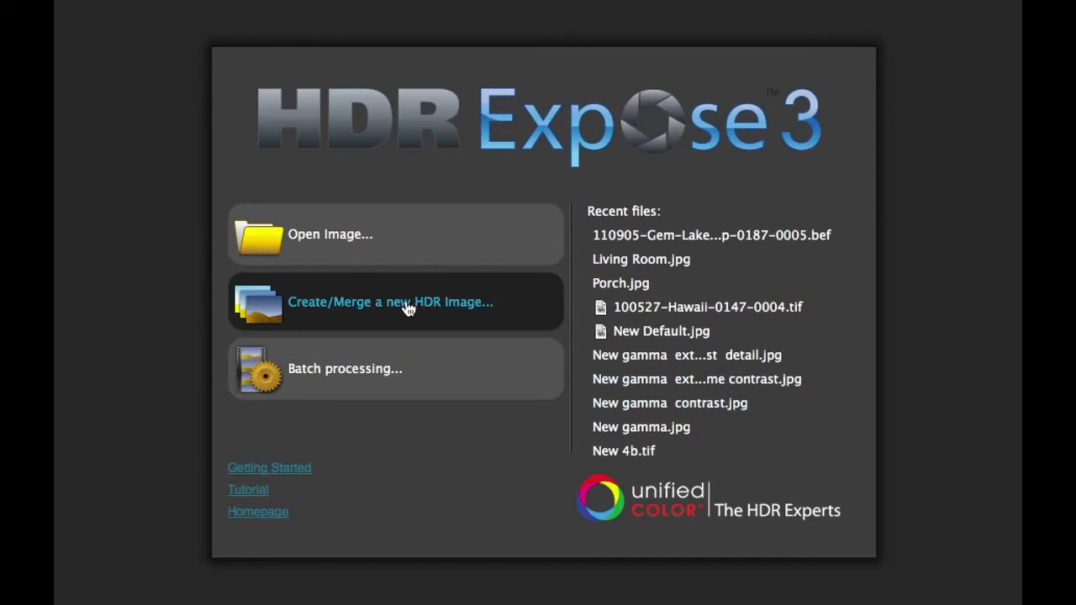
Step: Start a new HDR merge and raise the Auto-Stack threshold to about 19.4 for larger stacks
click(390, 302)
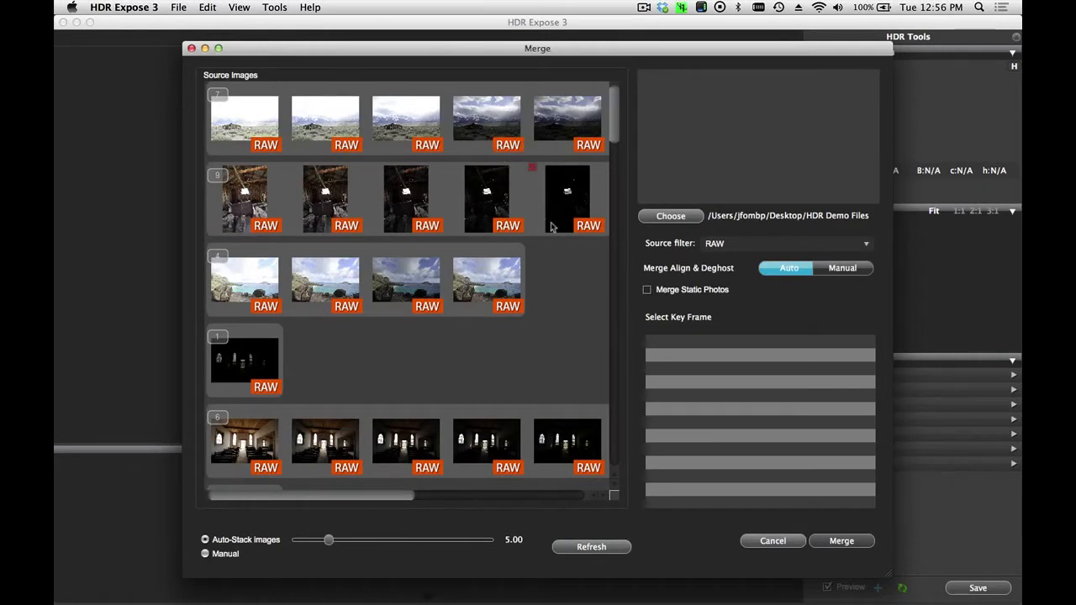
scroll(down, 3)
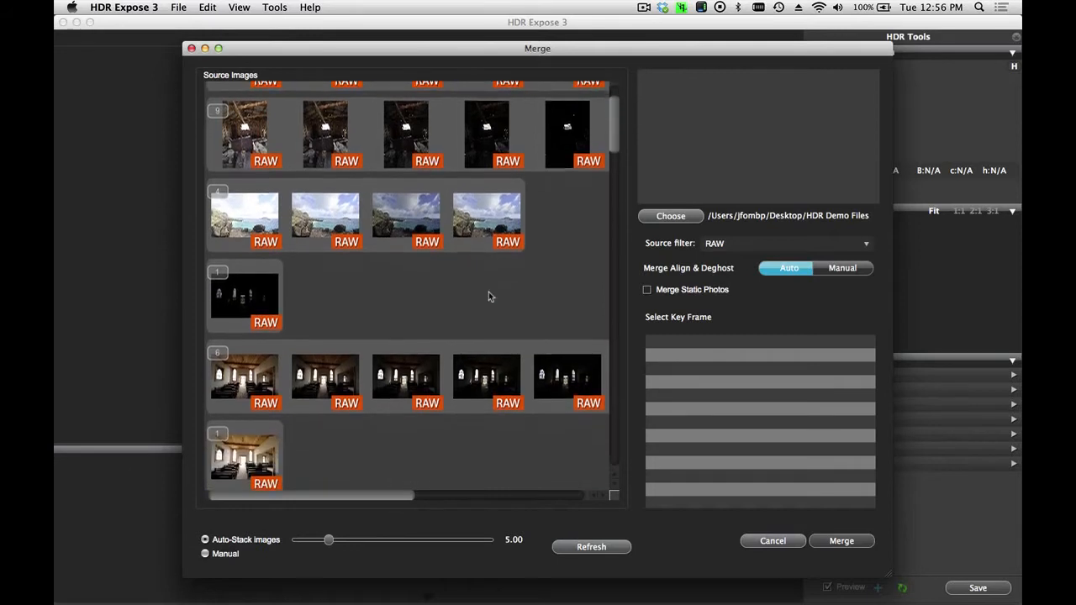
scroll(down, 3)
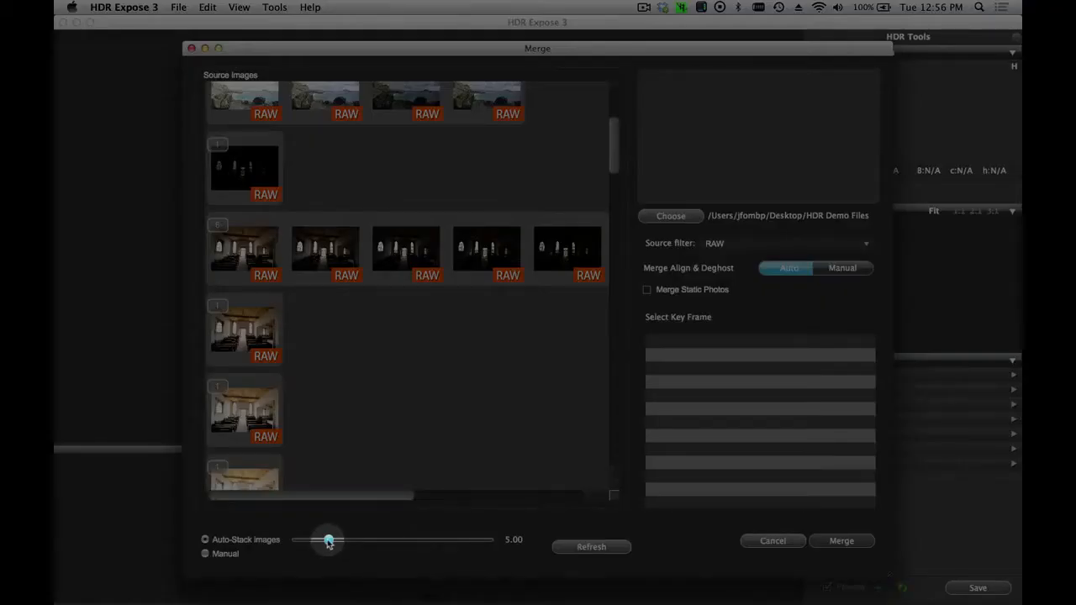
drag(328, 540, 420, 540)
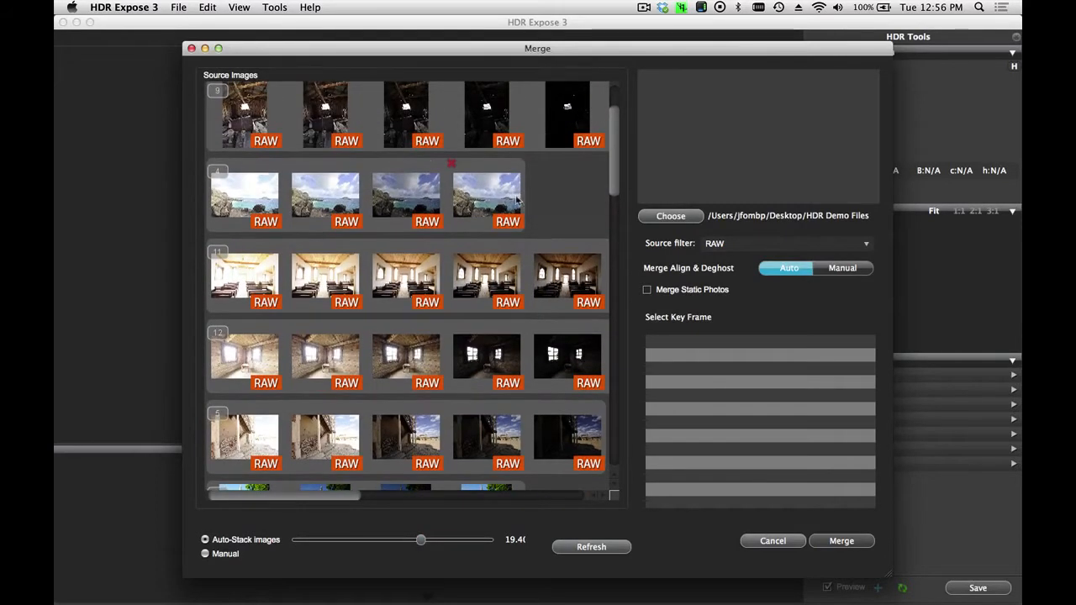
mouse_move(243, 200)
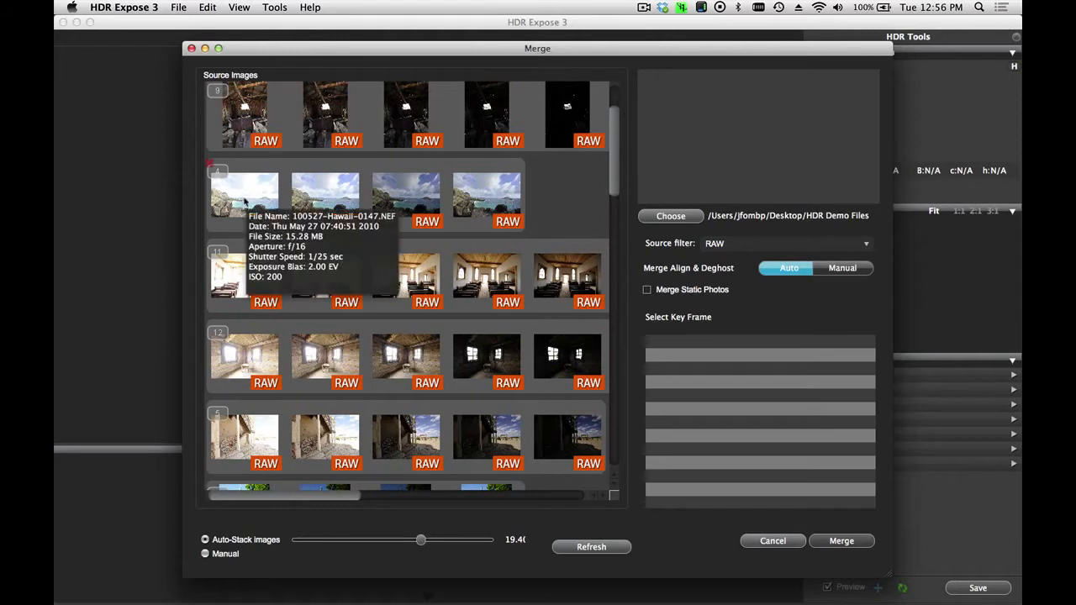
mouse_move(406, 356)
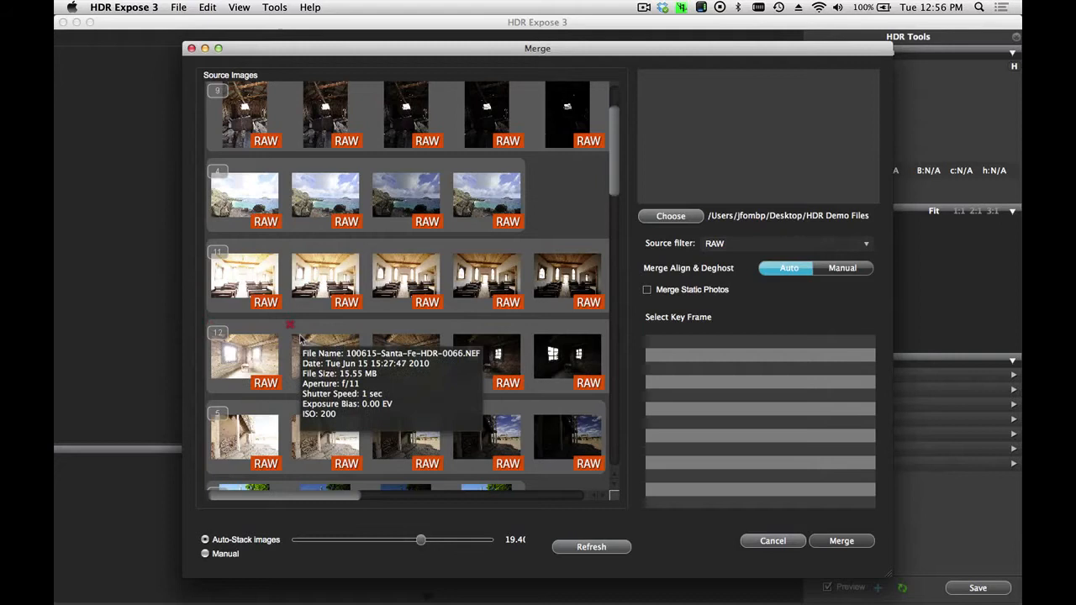
mouse_move(303, 338)
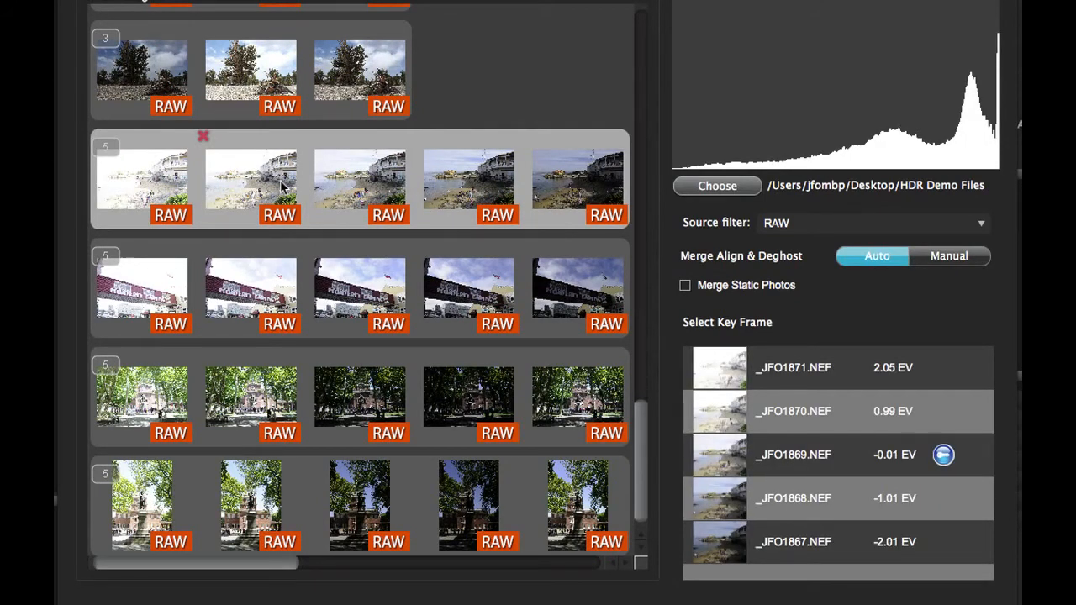
mouse_move(473, 179)
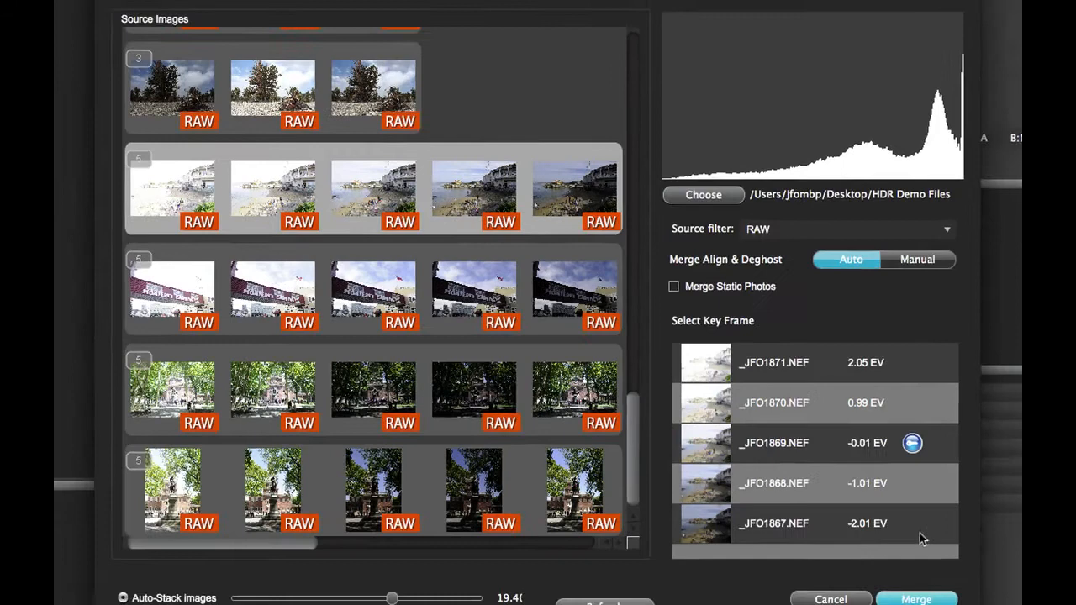
Step: Merge the five-exposure shoreline bracket into an HDR image
click(915, 598)
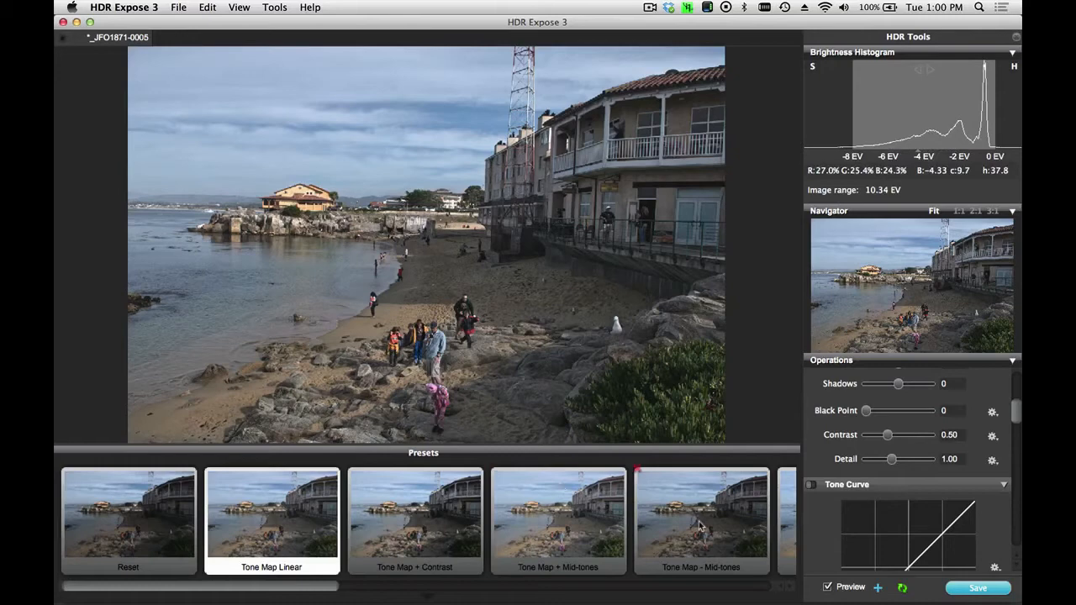
Step: Try the Contrast and Mid-tones presets, then apply the Optimal preset to the shoreline image
click(414, 520)
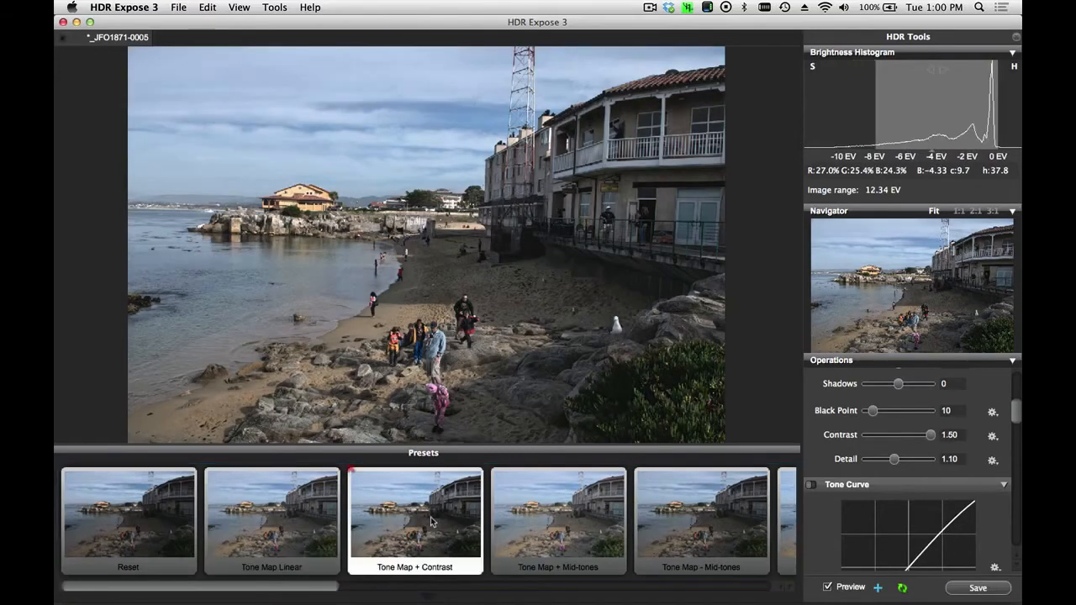
click(558, 520)
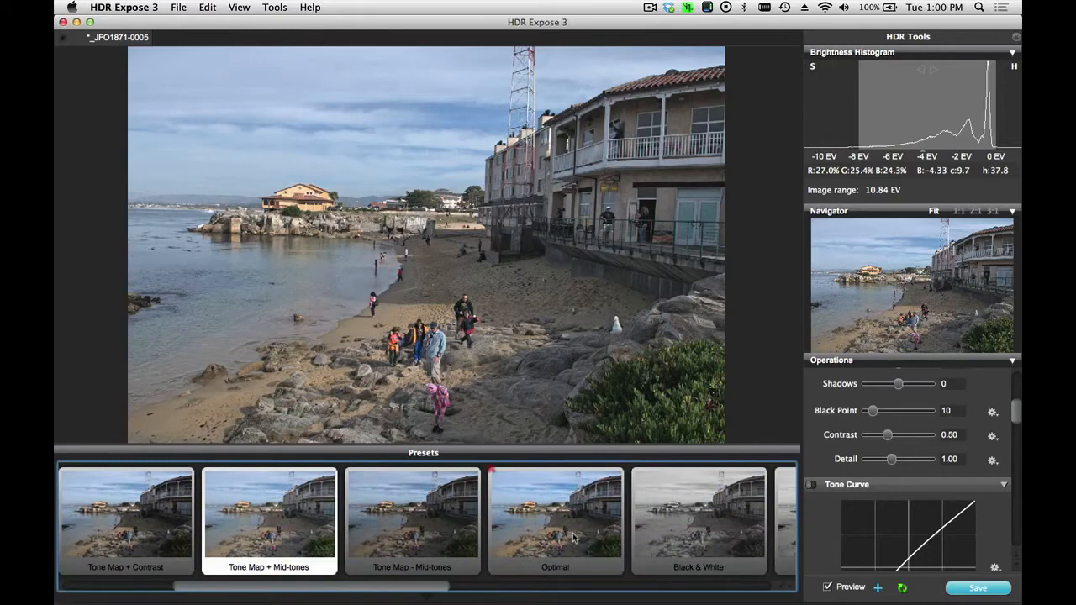
click(555, 518)
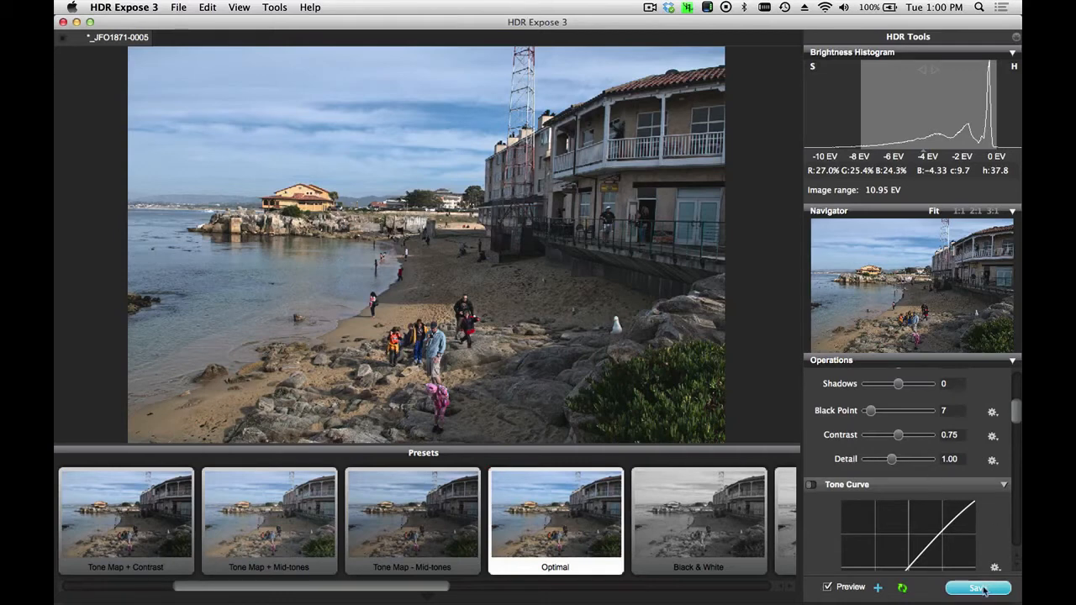
Step: Save the shoreline image as a TIFF in Processed TIFF files and close it
click(978, 588)
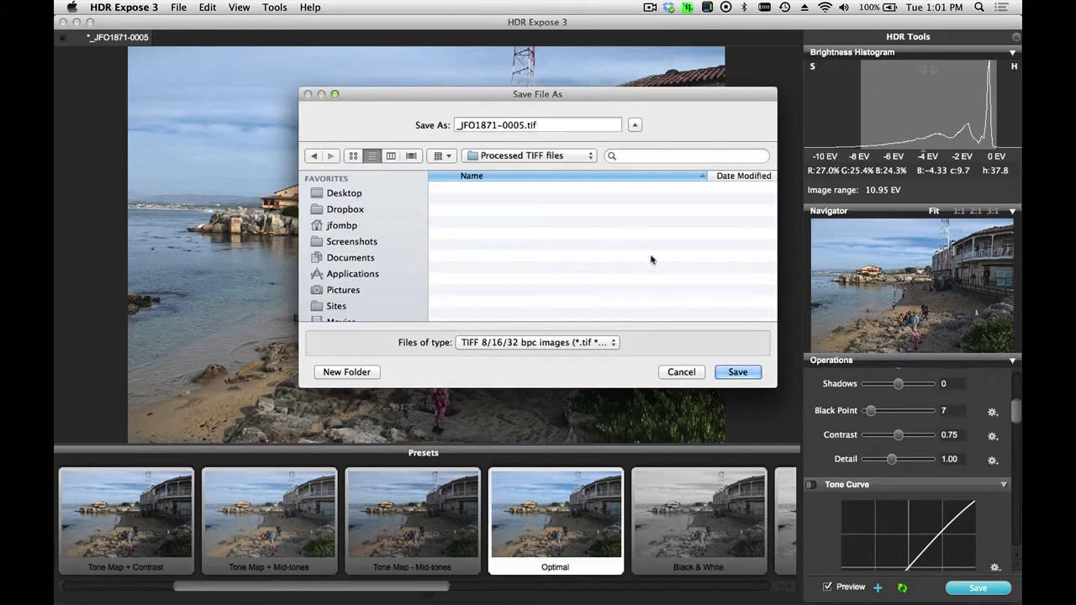
click(736, 372)
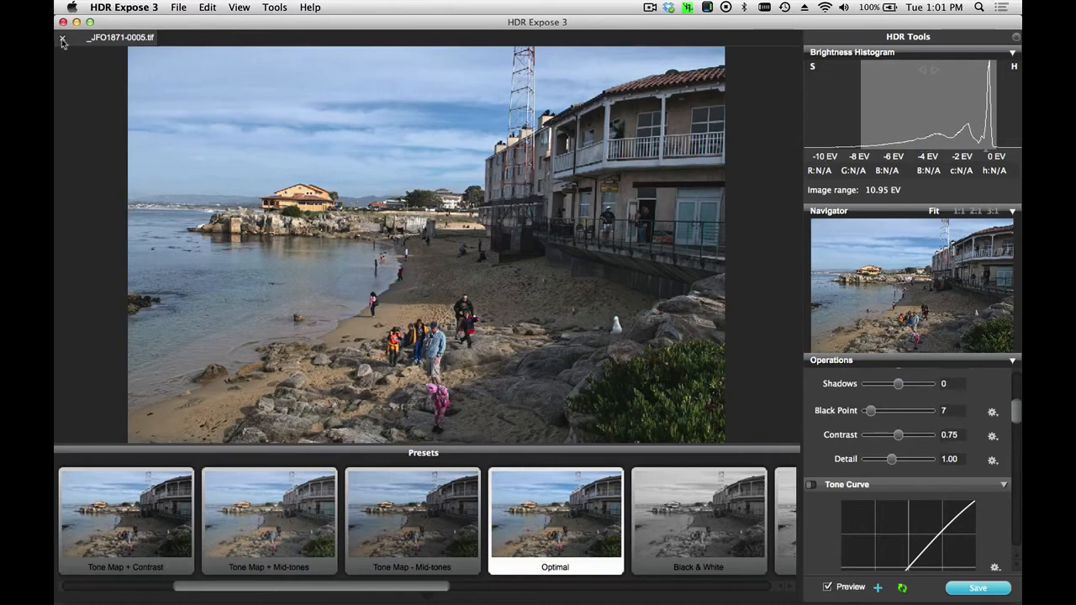
click(62, 41)
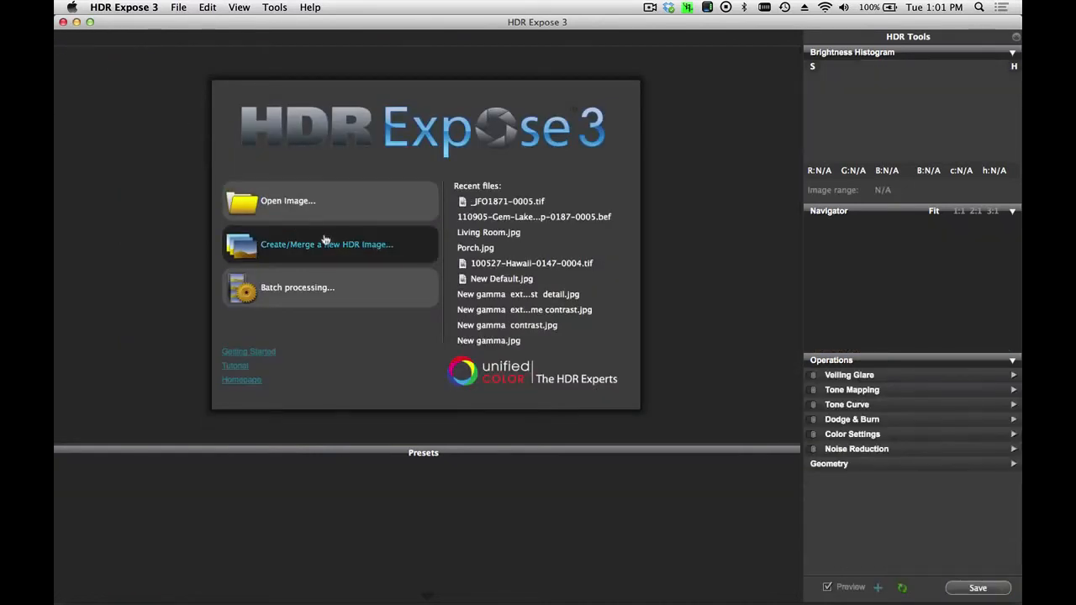
Step: Merge the cabin interior bracket into an HDR image with Merge Static Photos enabled
click(327, 243)
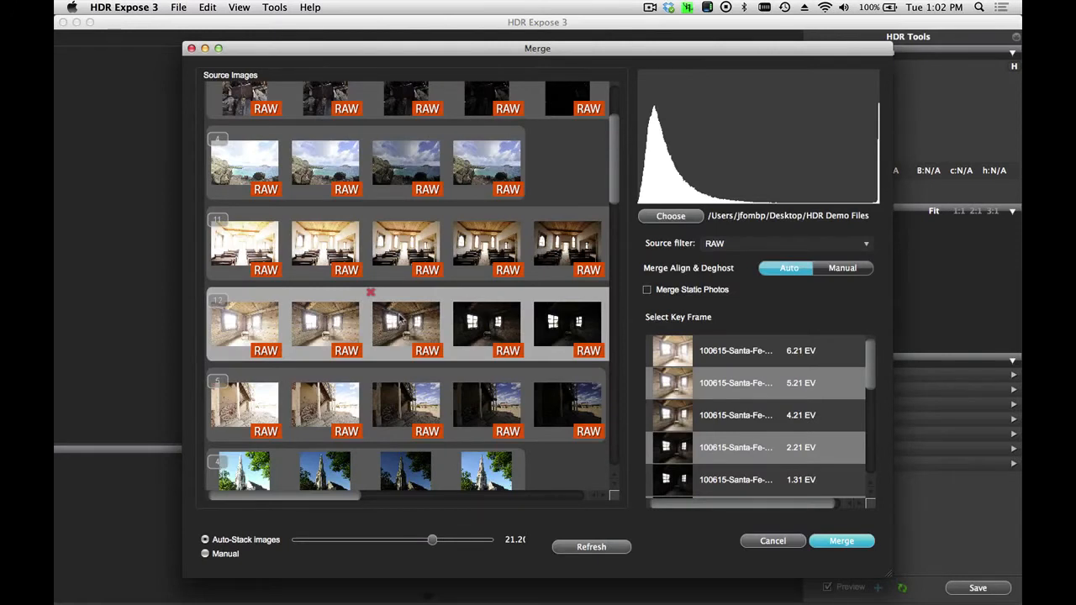
mouse_move(407, 327)
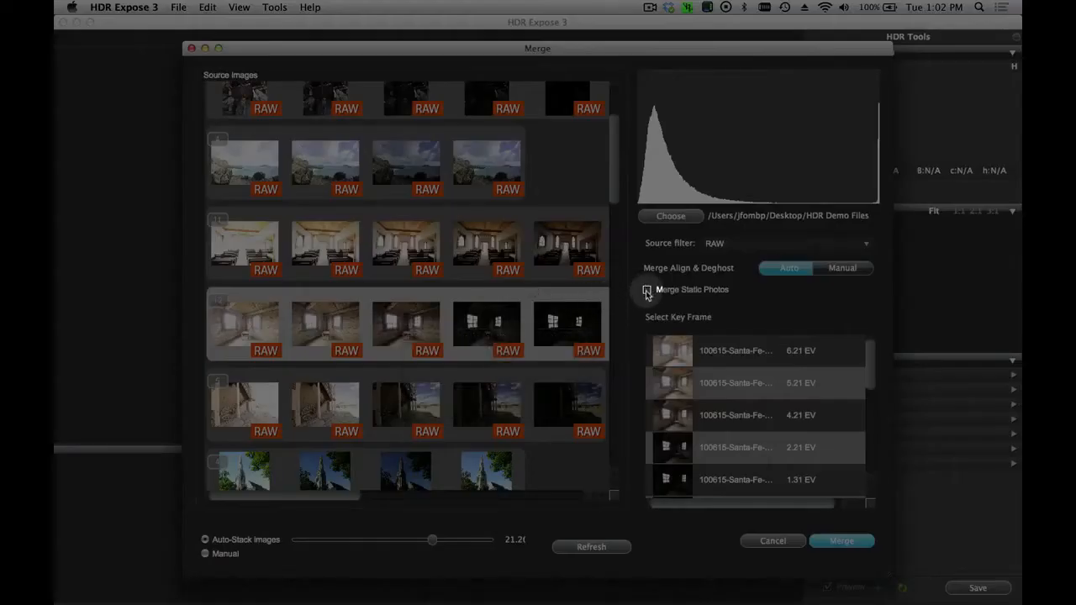
click(647, 290)
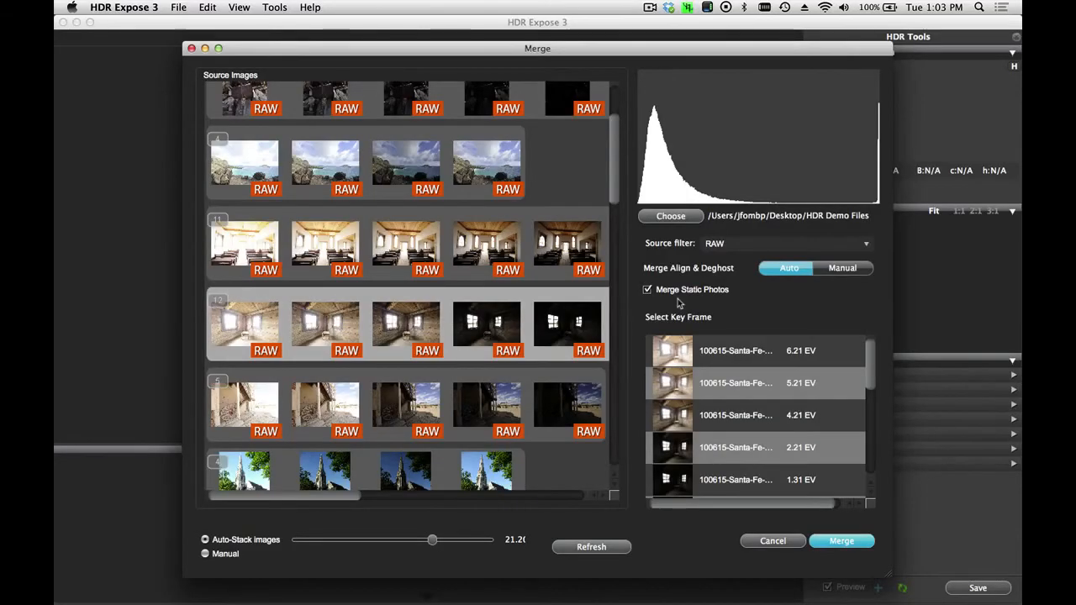
mouse_move(688, 303)
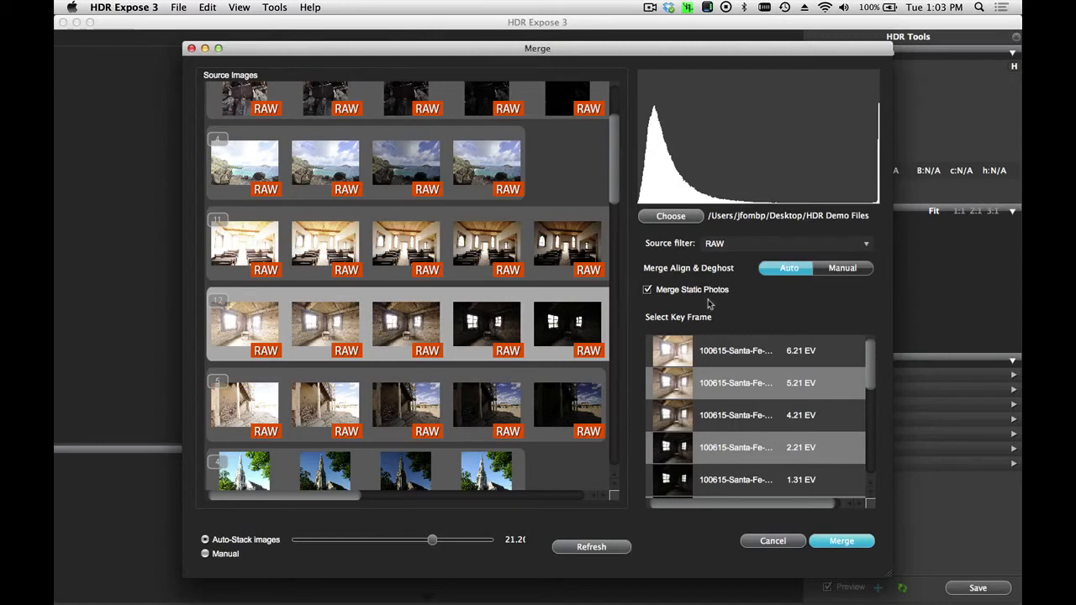
mouse_move(824, 518)
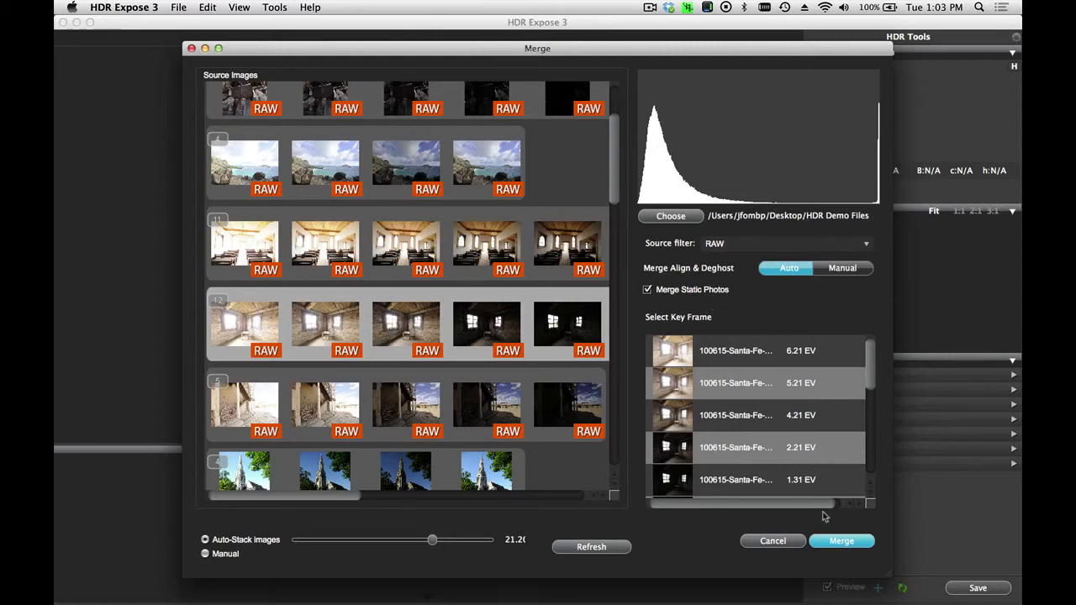
click(841, 541)
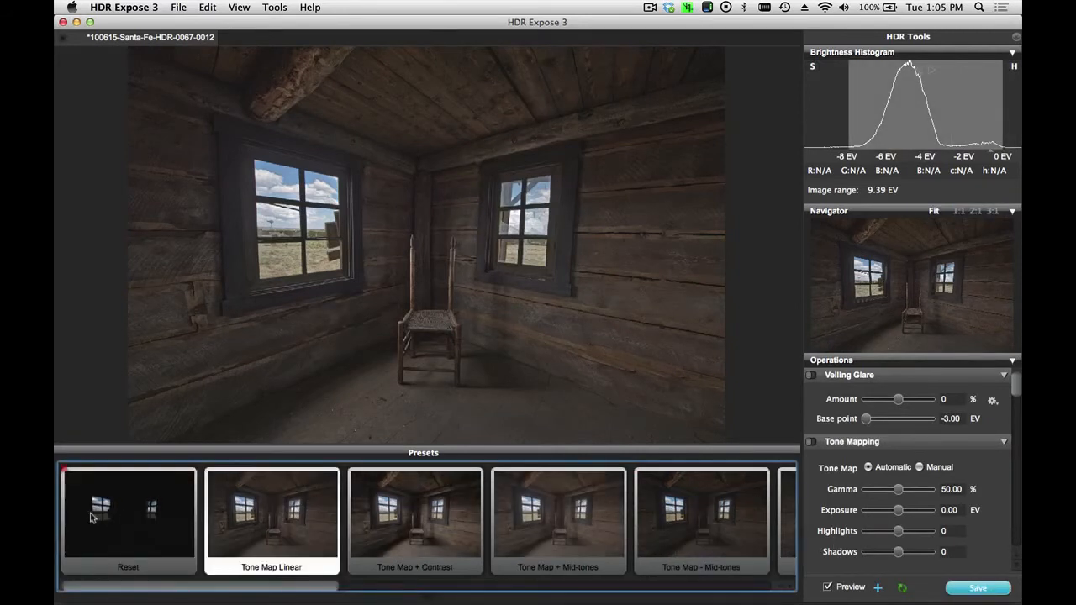
Step: Apply the Reset preset to the cabin image and preview the 20.70 EV histogram range
click(127, 518)
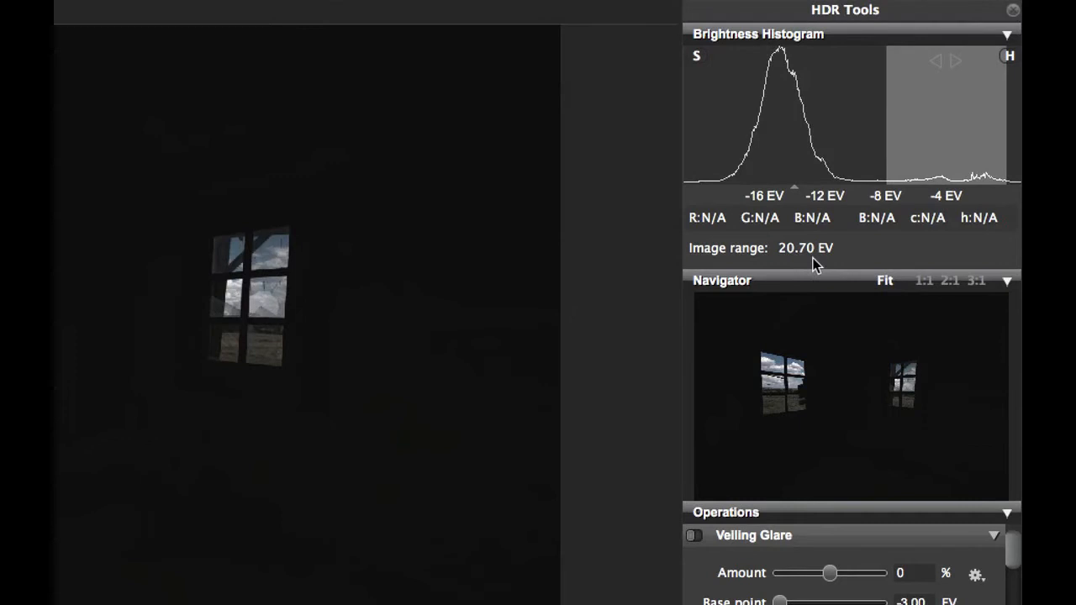
mouse_move(950, 118)
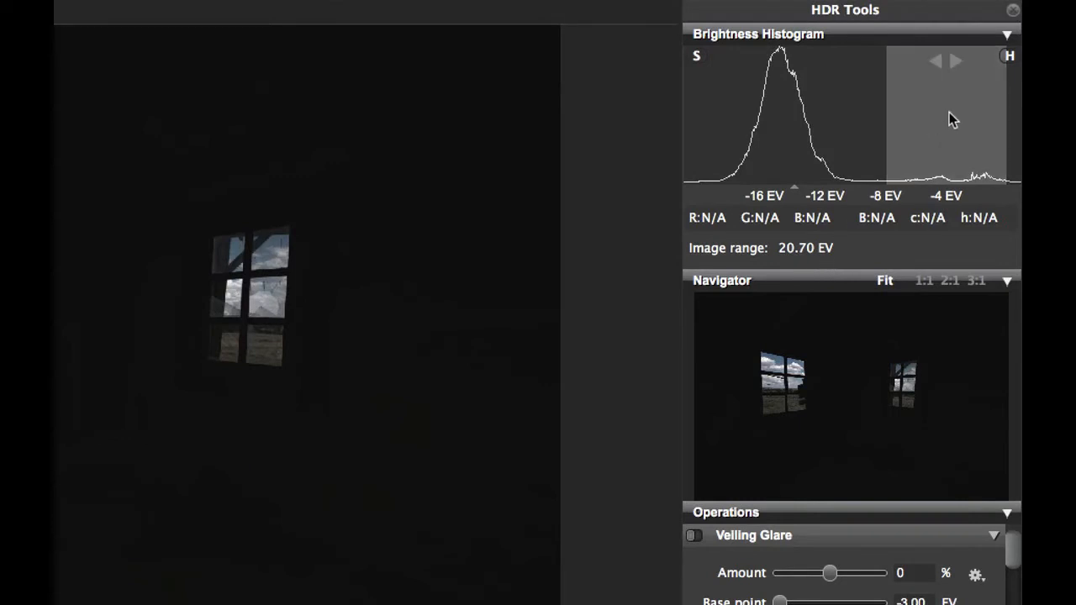
mouse_move(938, 80)
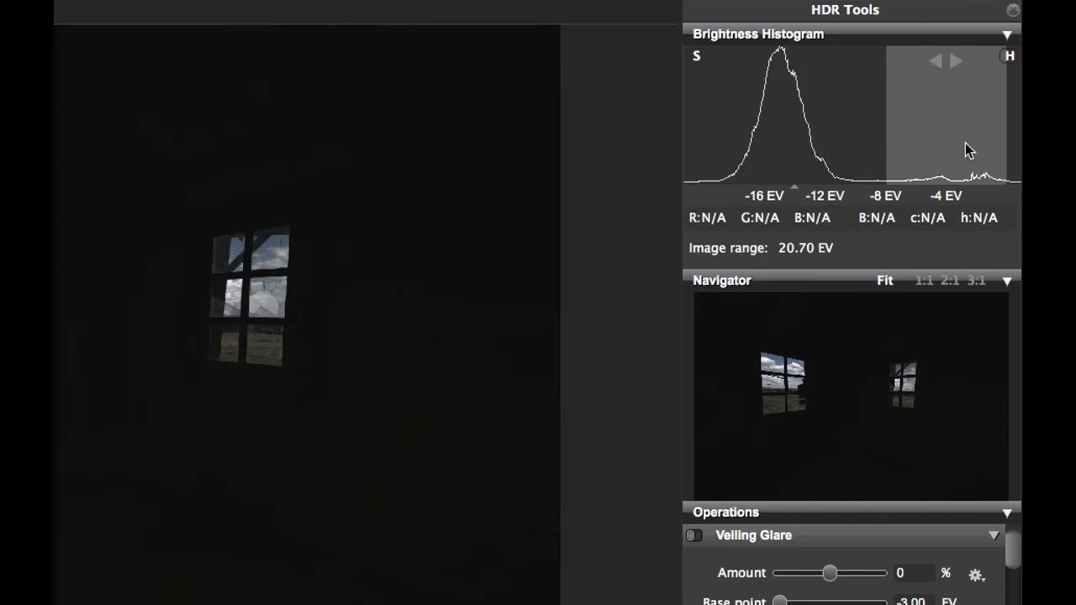
mouse_move(955, 133)
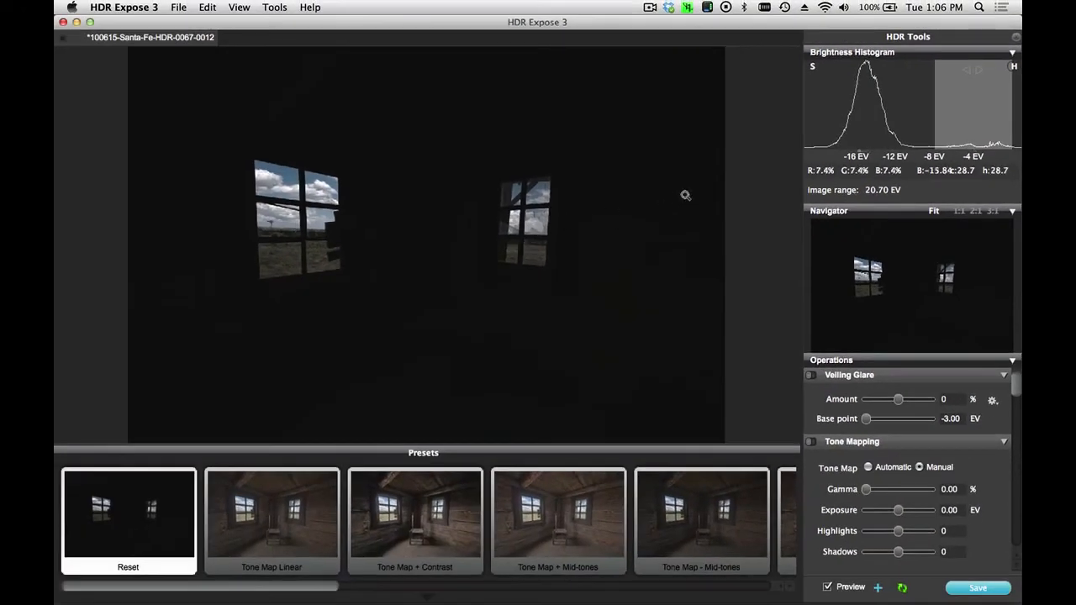
mouse_move(534, 227)
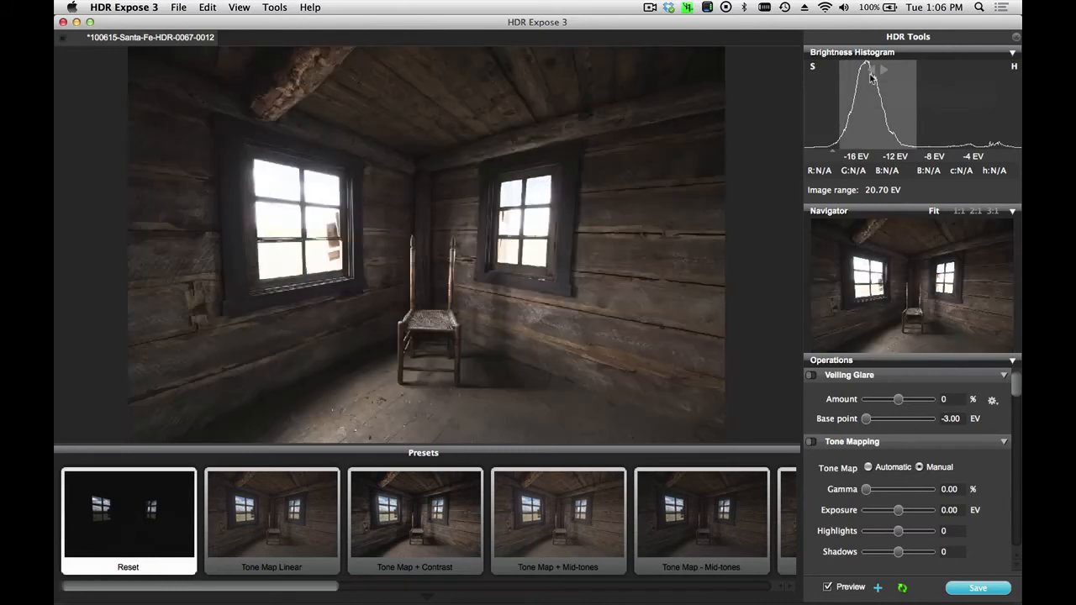
drag(871, 70, 857, 71)
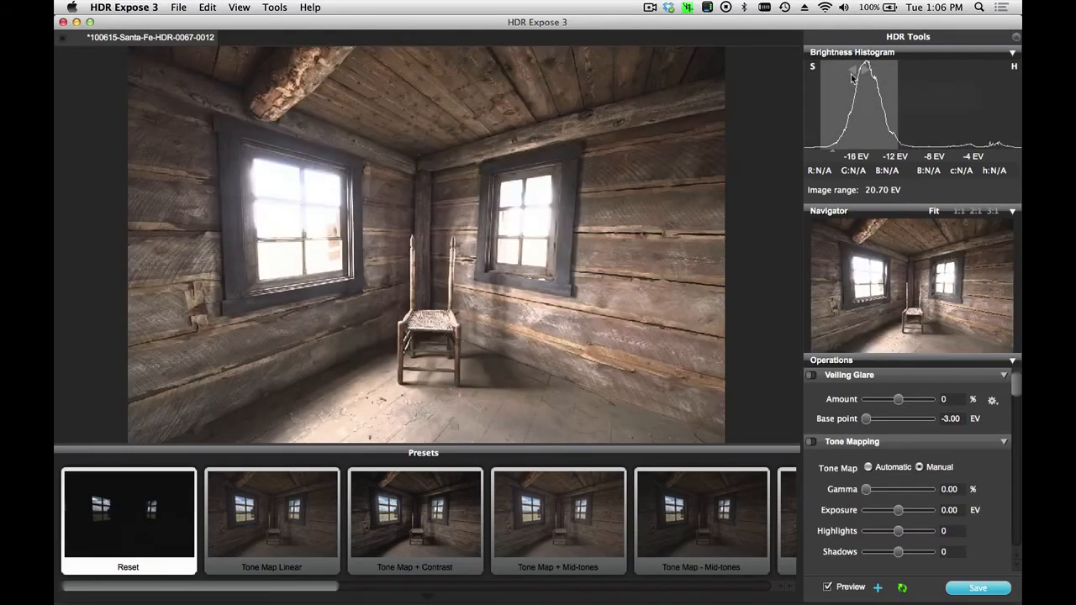
drag(851, 74, 841, 74)
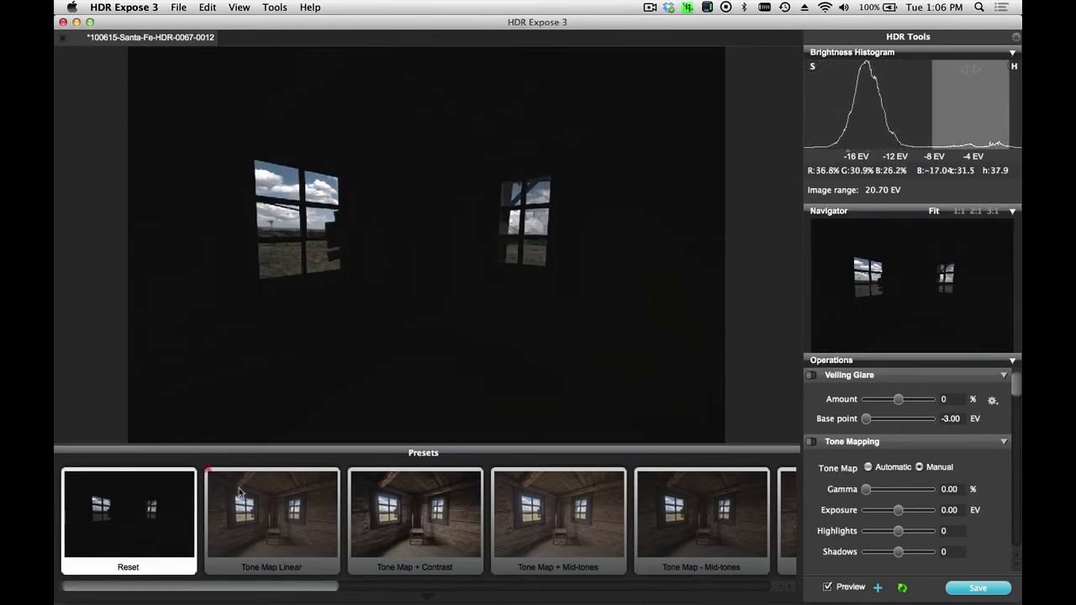
Step: Try Linear, Contrast and Mid-tones presets, then apply Optimal to the cabin image
click(273, 520)
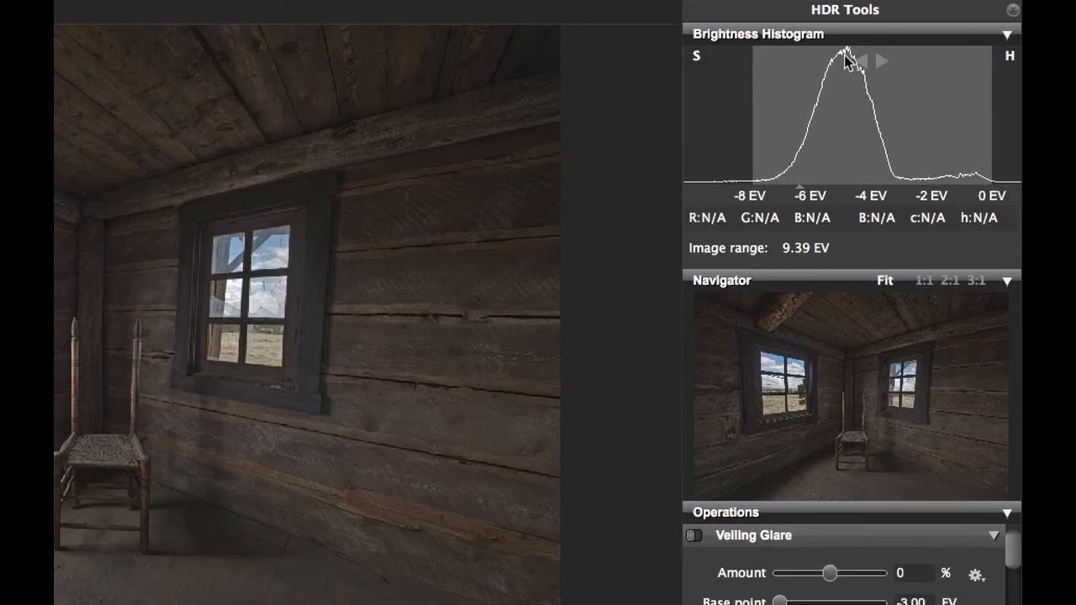
mouse_move(972, 104)
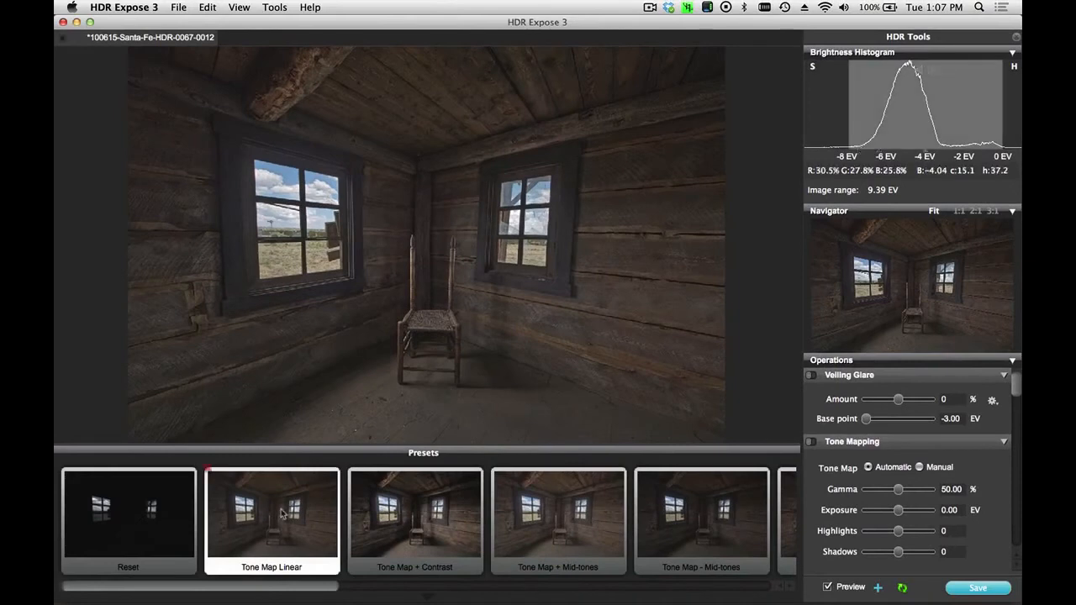
click(413, 520)
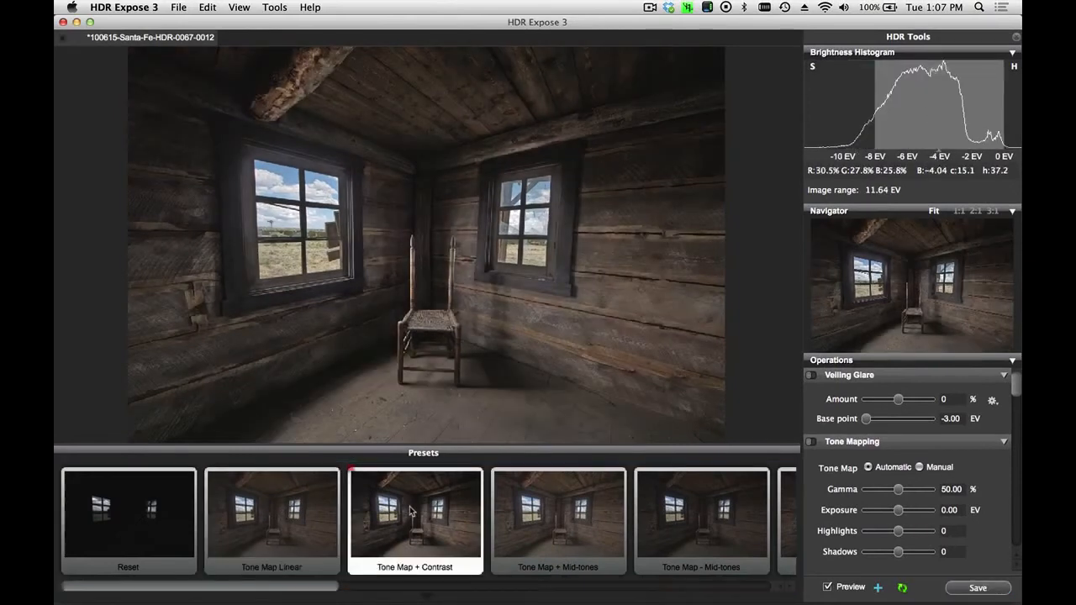
click(558, 520)
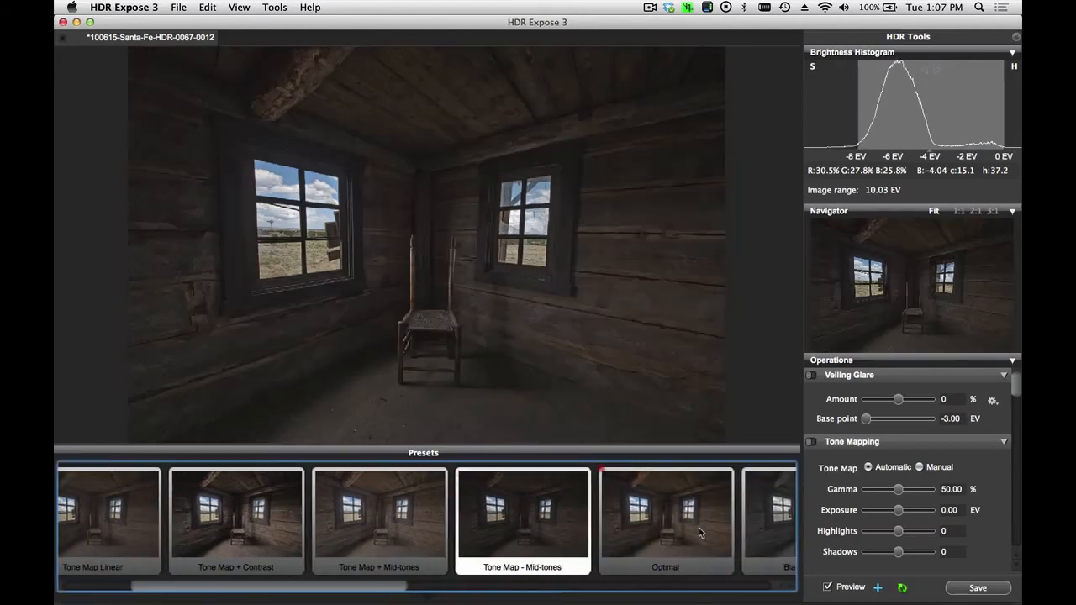
click(666, 520)
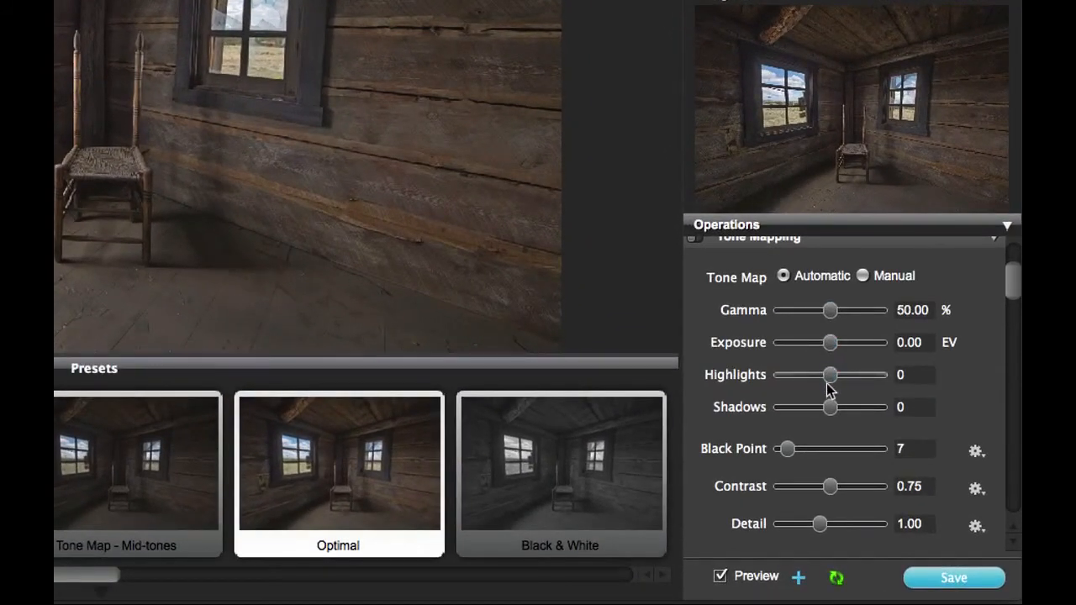
Step: Raise the cabin image's gamma to 54%
scroll(down, 3)
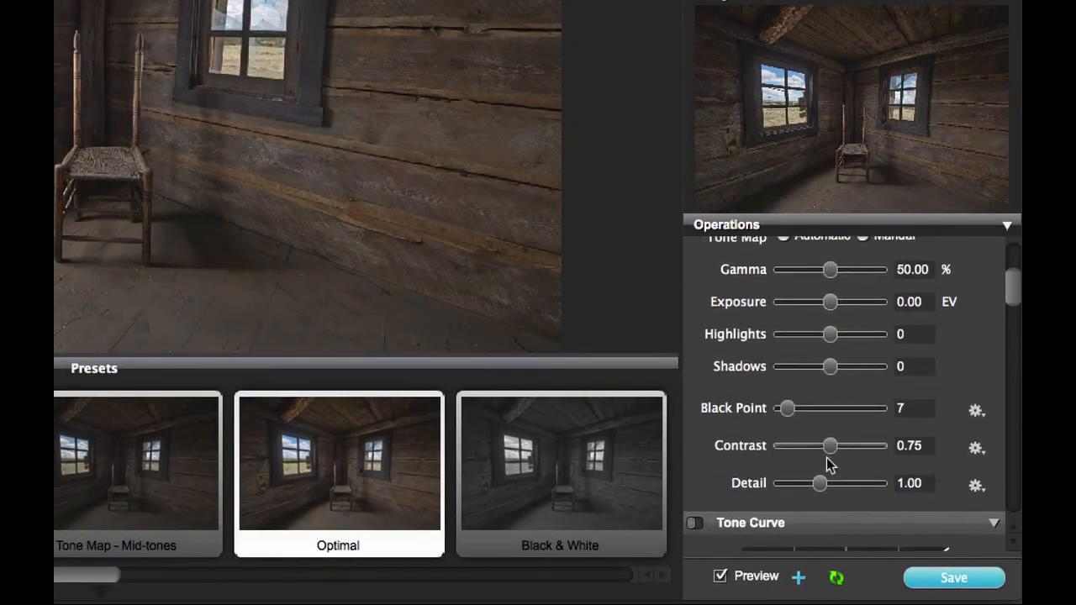
click(830, 446)
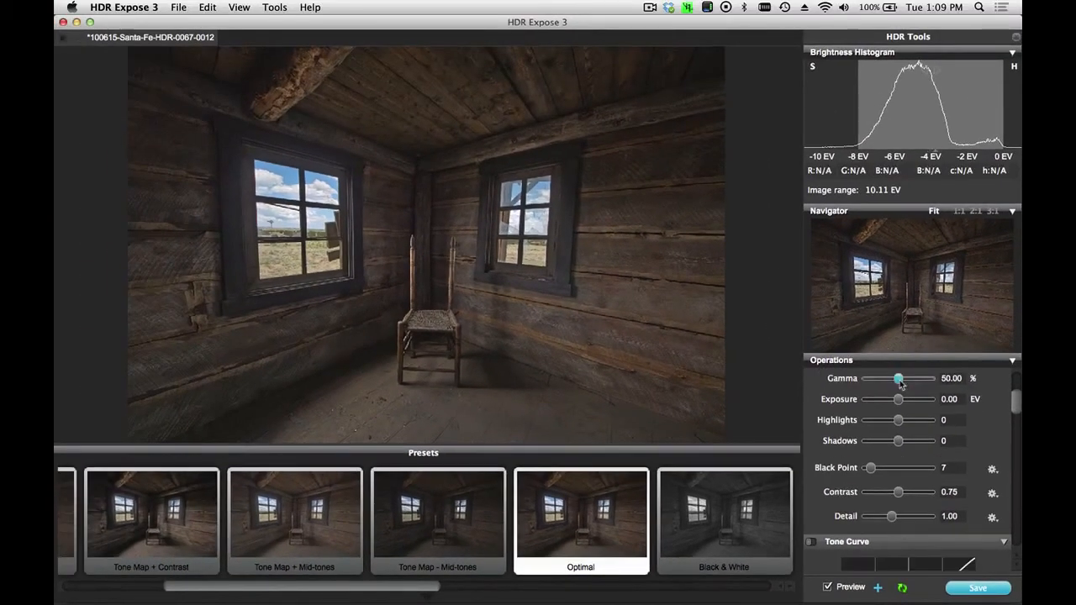
drag(898, 378, 901, 378)
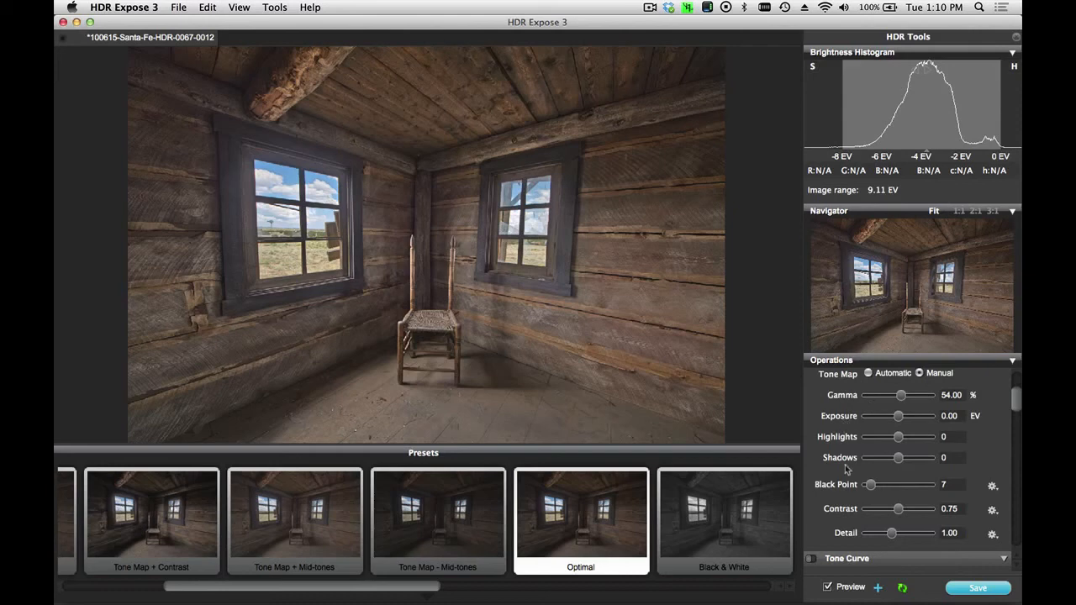
mouse_move(849, 474)
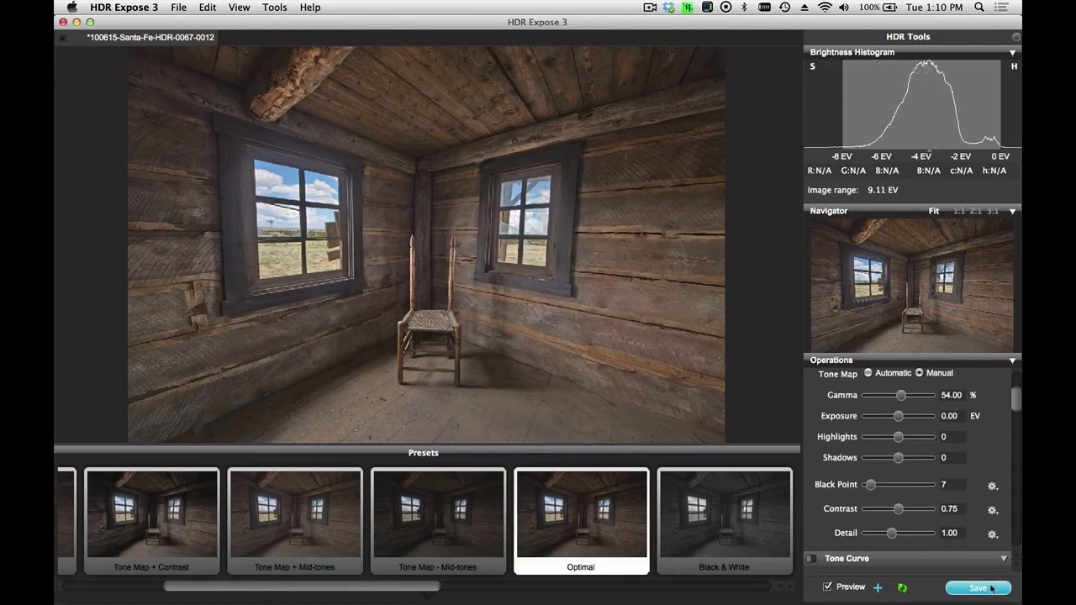
Step: Save the gamma-adjusted cabin image as a TIFF
click(978, 589)
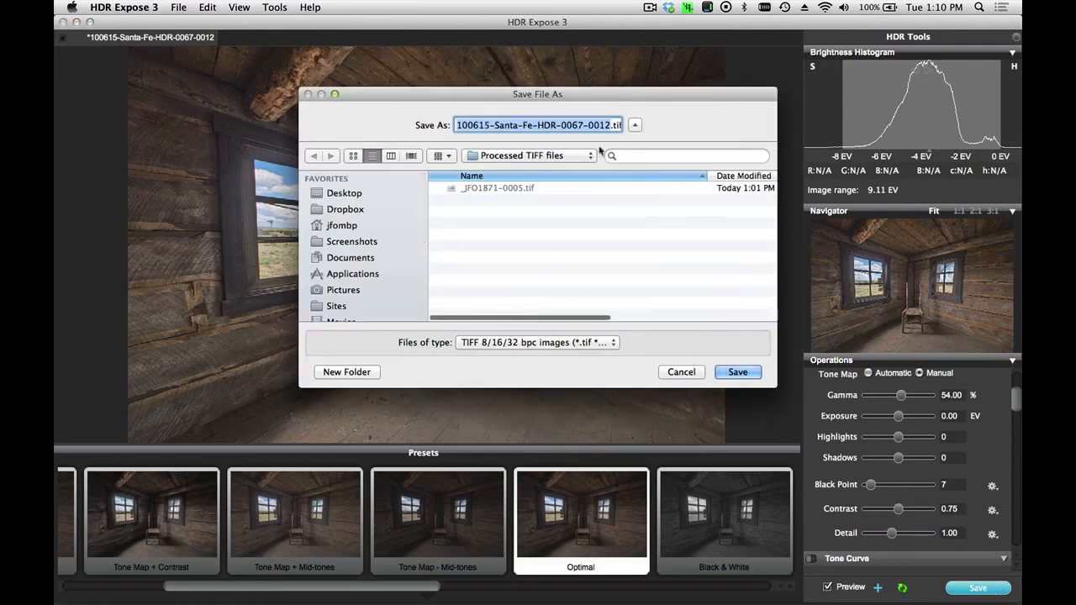
click(736, 371)
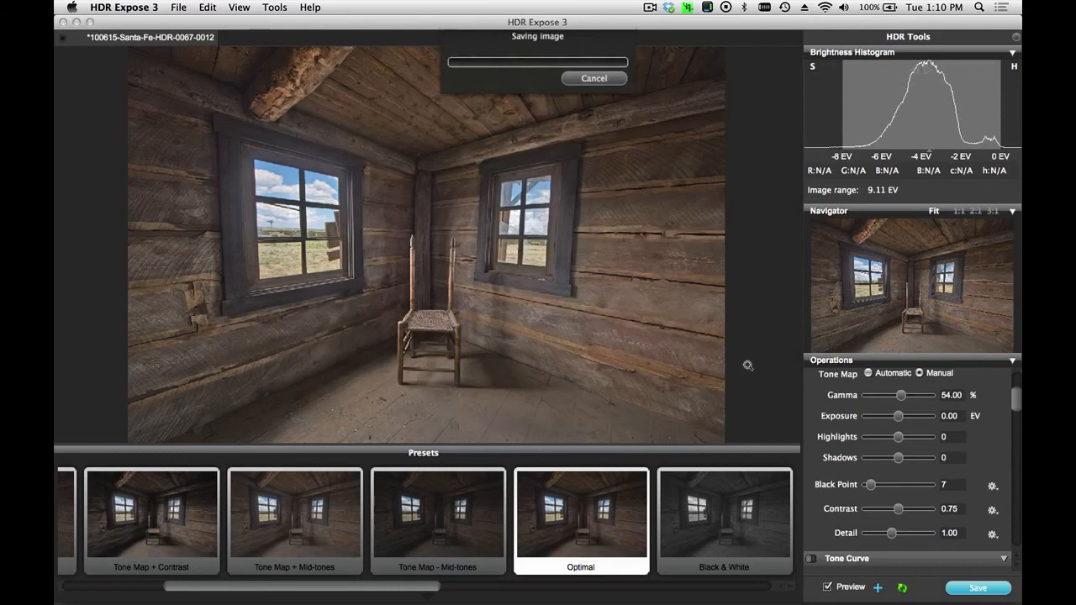